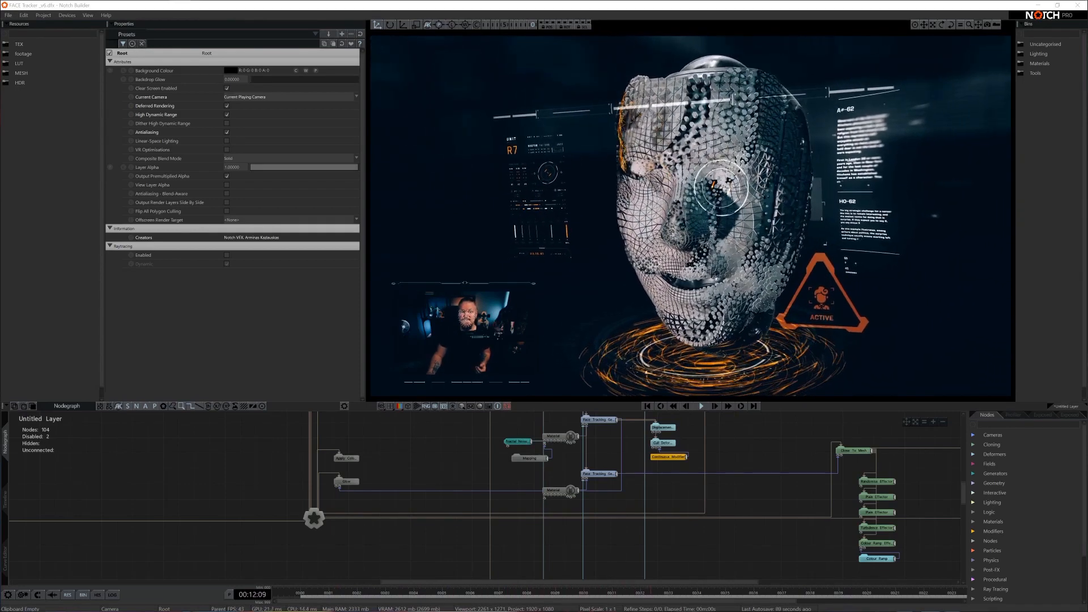
{"action": "left_click", "coordinate": [701, 406]}
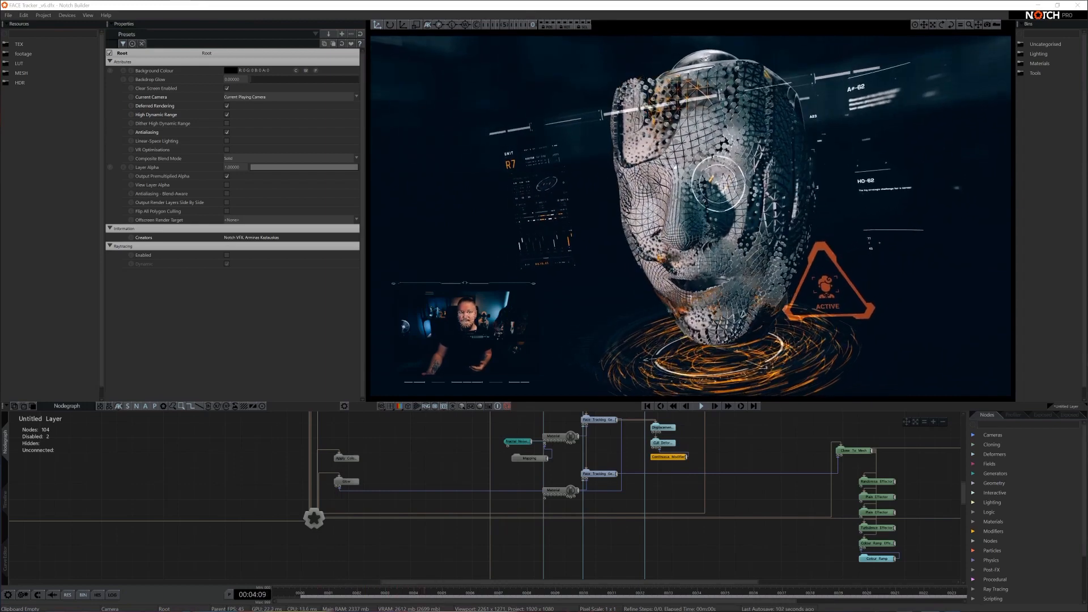
{"action": "left_click", "coordinate": [699, 406]}
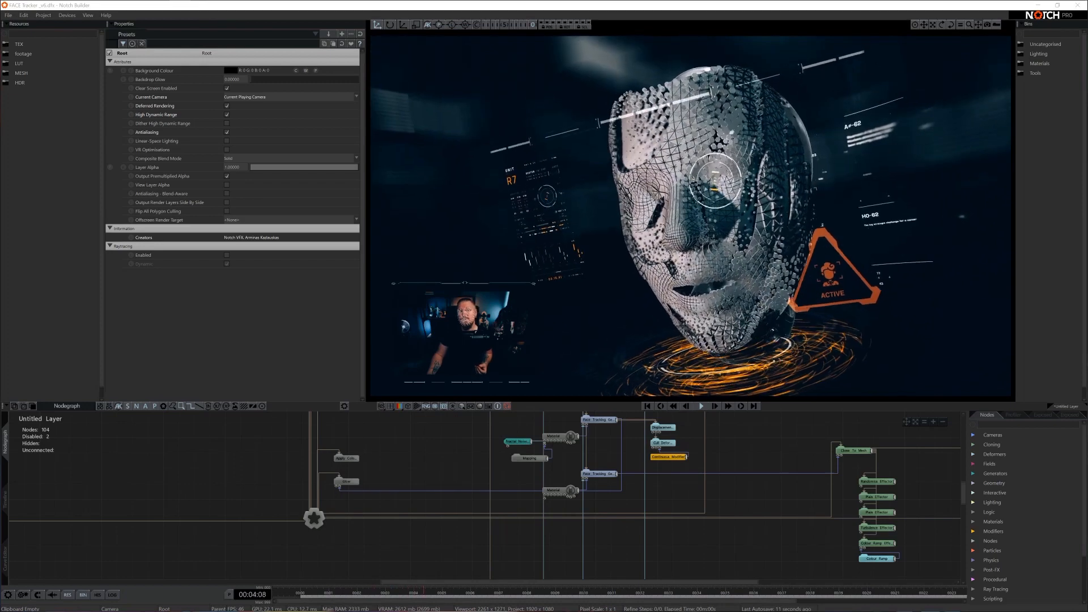
{"action": "left_click", "coordinate": [699, 406]}
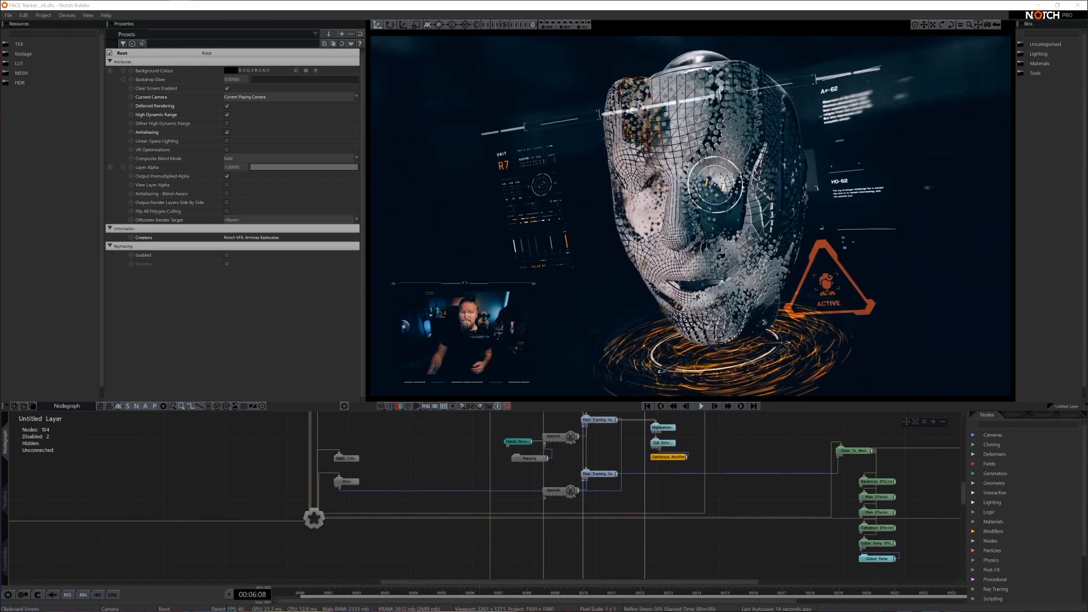